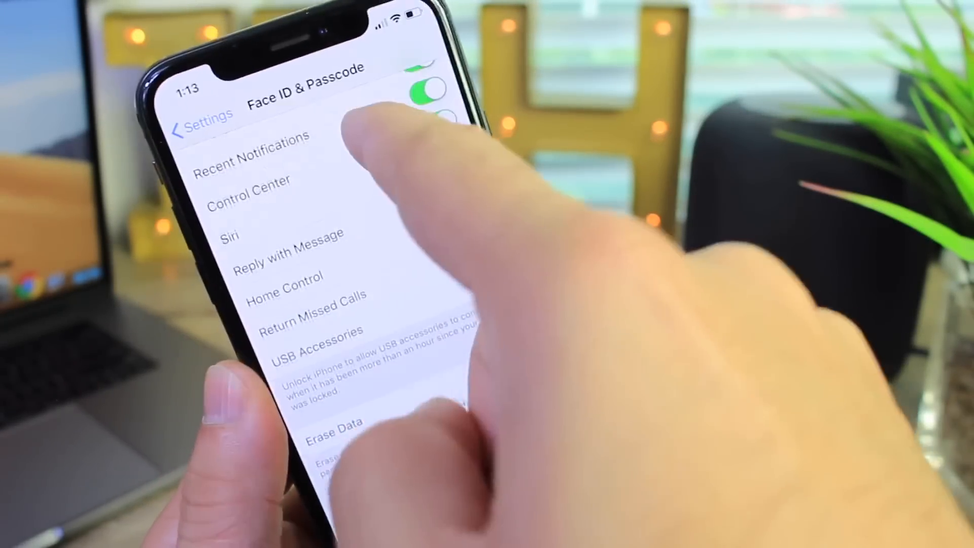
Scroll down Face ID & Passcode to reach the USB Accessories toggle.
scroll("down", 3)
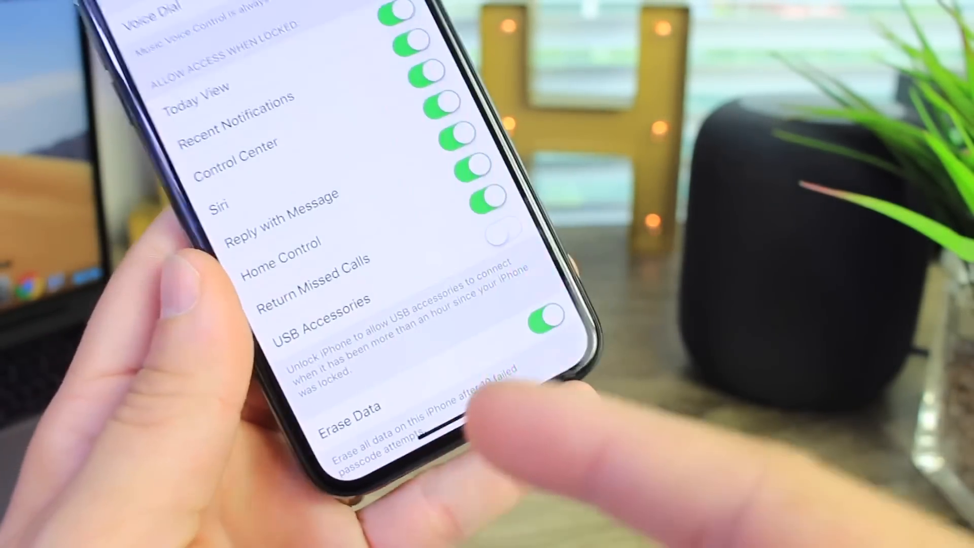
Scroll Face ID & Passcode to the Appearances section with Set Up an Alternate Appearance.
scroll("down", 3)
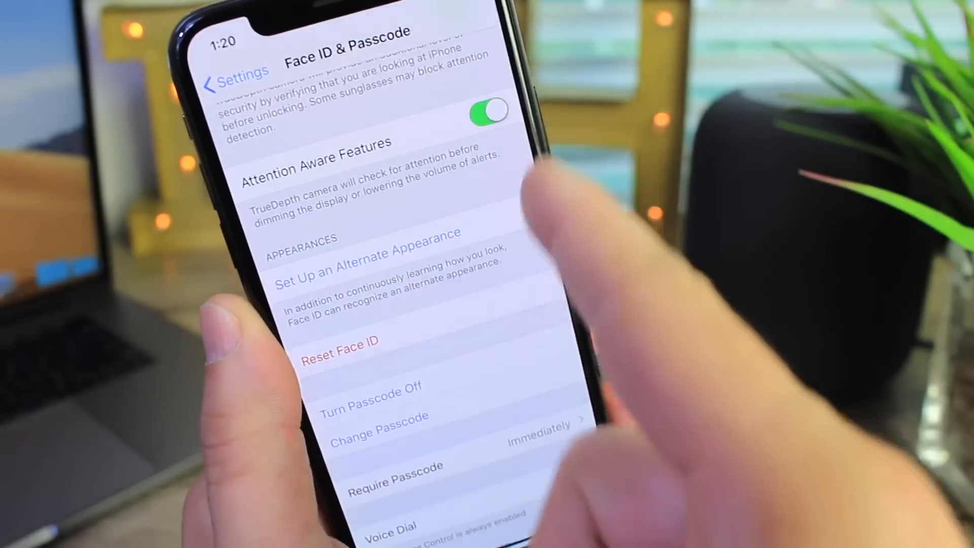
Swipe out of Settings to the home screen page holding fam.ly.
scroll("down", 3)
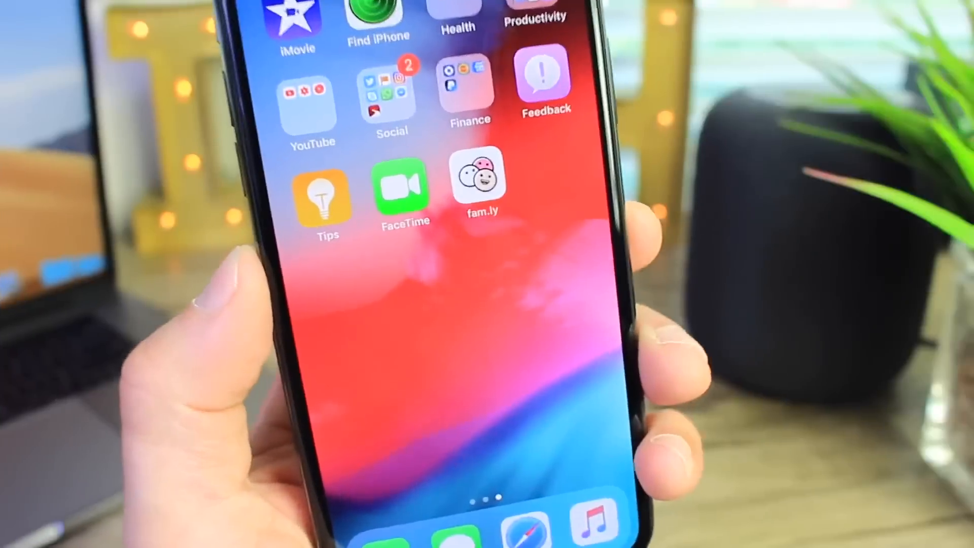
Launch fam.ly, choose phone-number login, and accept the SMS code suggested From Messages.
left_click(478, 180)
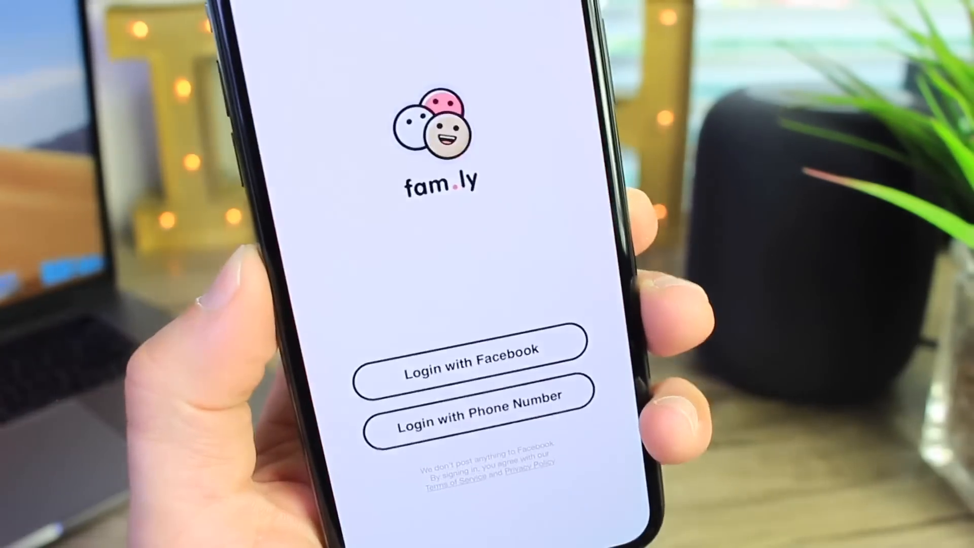
left_click(466, 415)
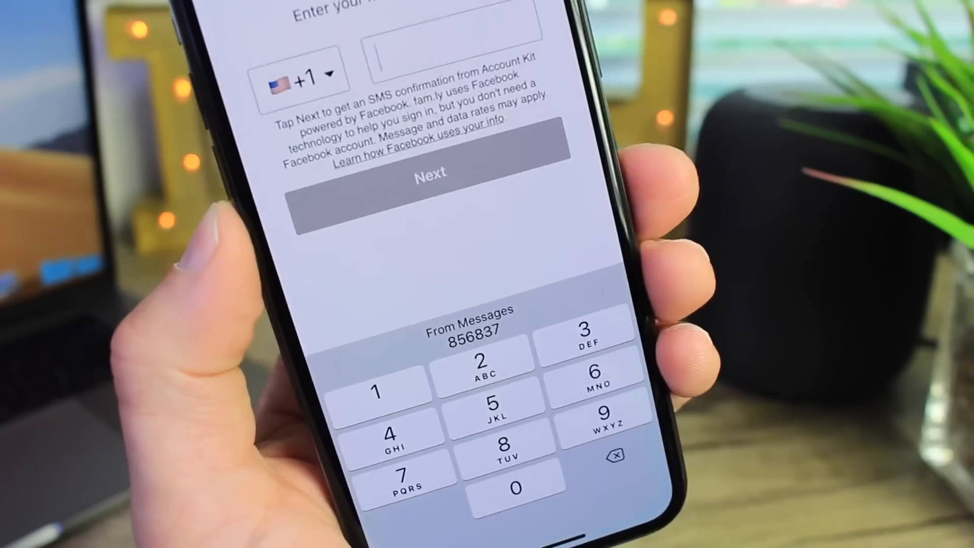
left_click(429, 172)
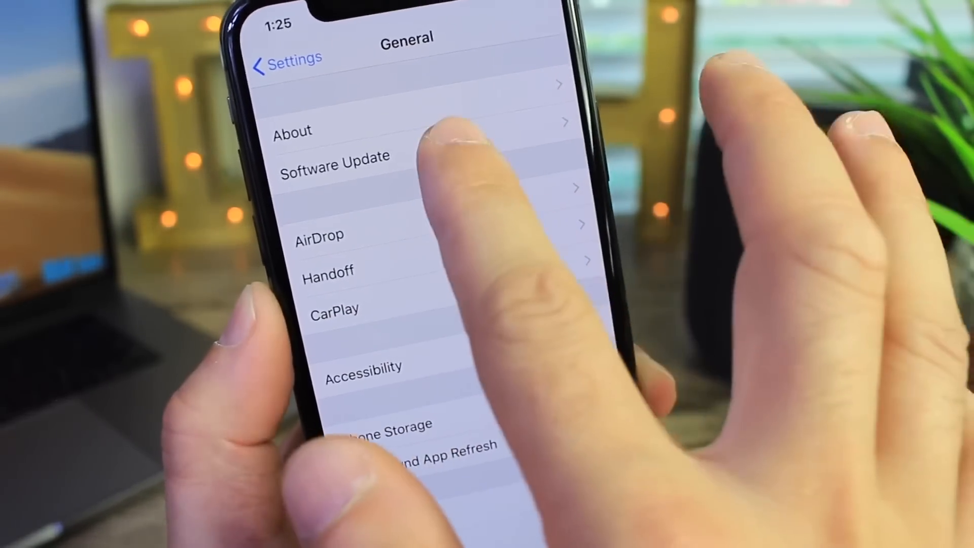
From General, go into Software Update showing iOS 12.0 with Automatic Updates off.
left_click(334, 165)
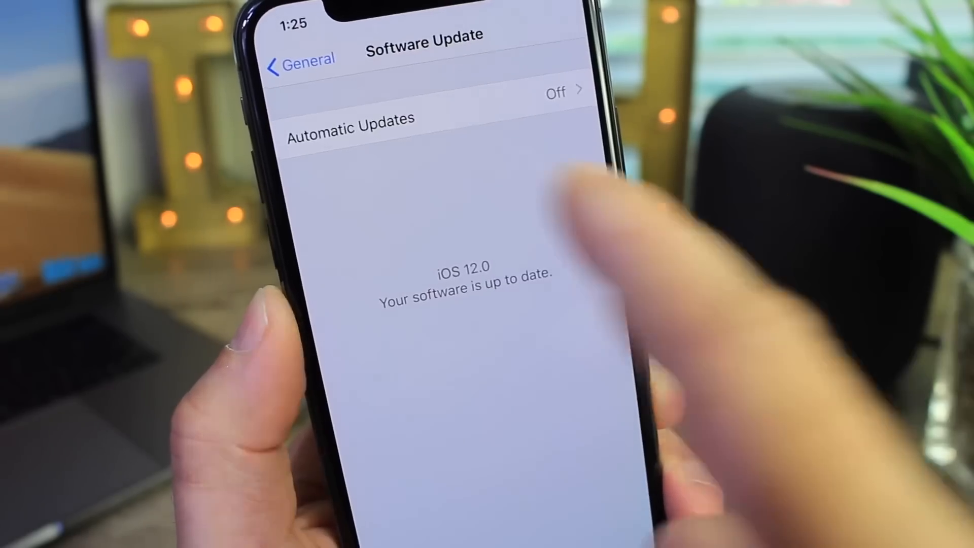